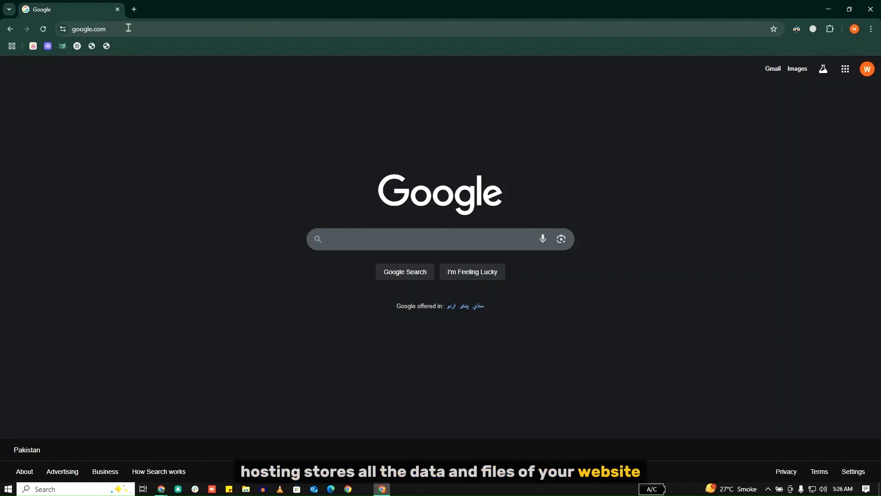
Search Google for 'lion'
{"action": "left_click", "coordinate": [432, 239]}
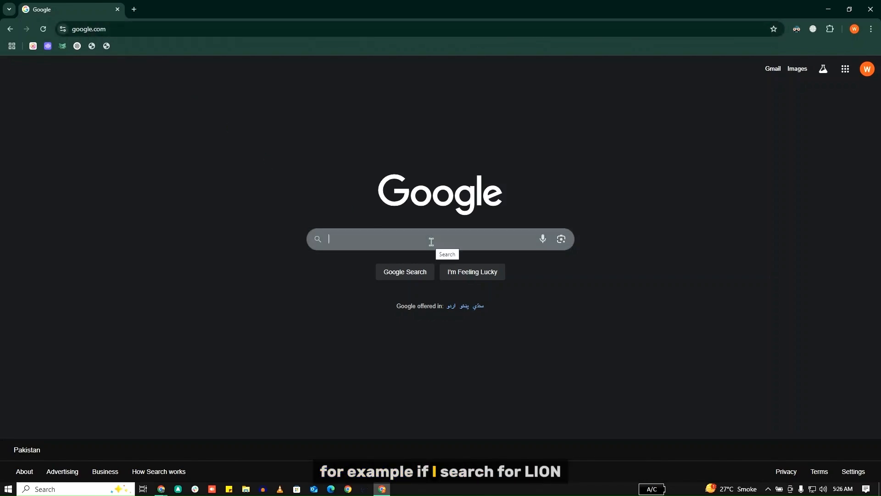
{"action": "type", "text": "lion"}
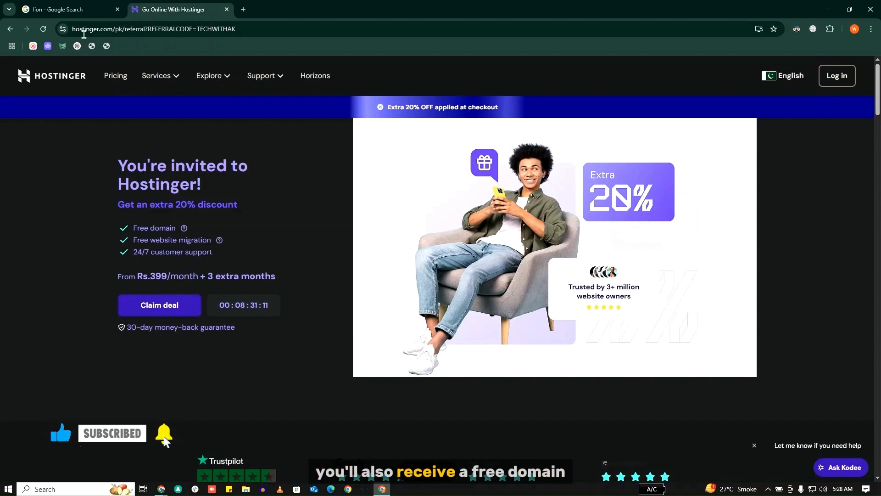
{"action": "double_click", "coordinate": [172, 239]}
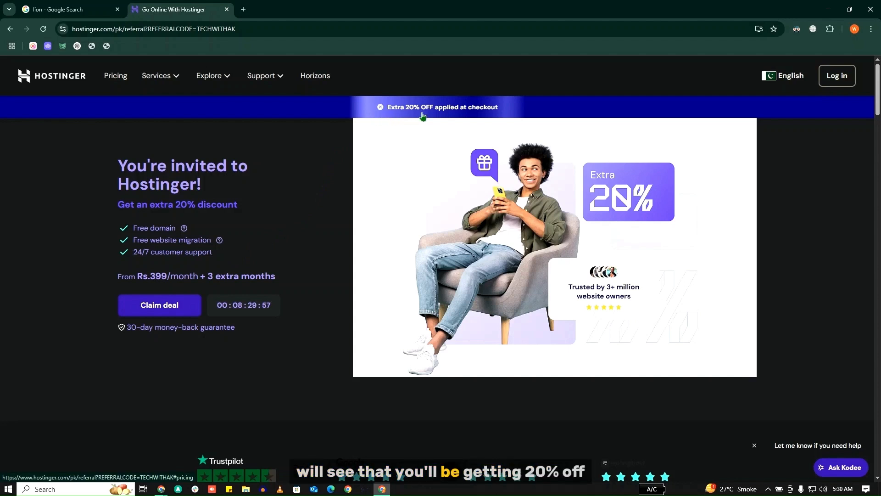
{"action": "mouse_move", "coordinate": [455, 117]}
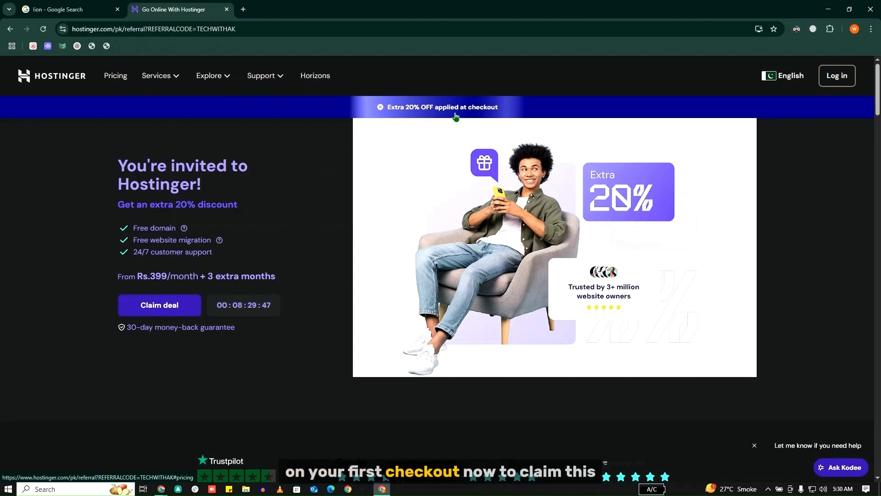
{"action": "mouse_move", "coordinate": [184, 310]}
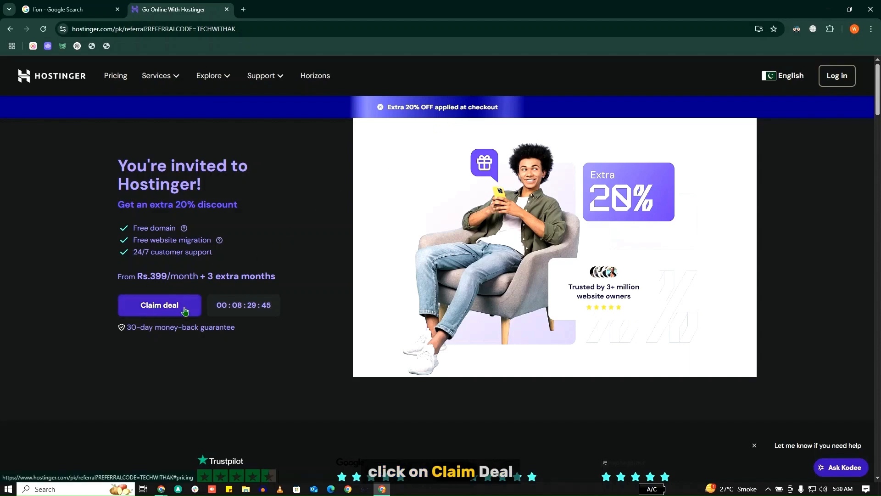
Claim the referral deal and review the Premium plan's features, highlighting its 25 GB SSD storage
{"action": "left_click", "coordinate": [159, 306]}
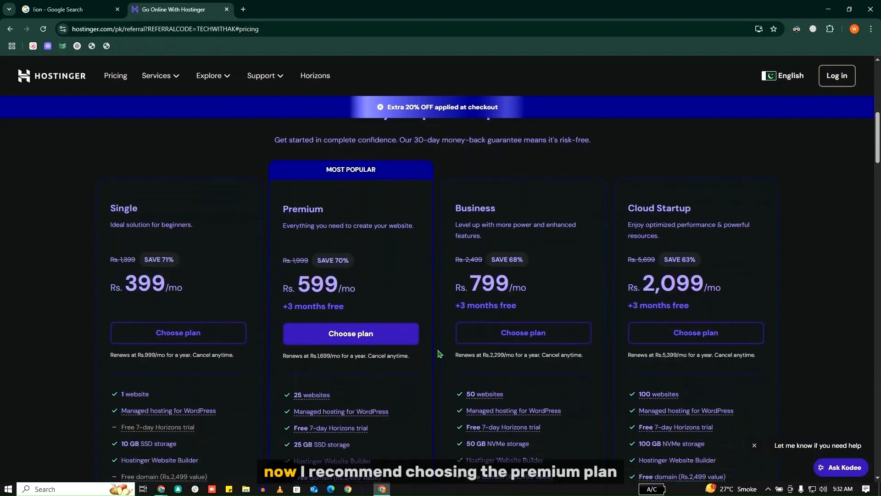
{"action": "scroll", "scroll_direction": "down", "scroll_amount": 3}
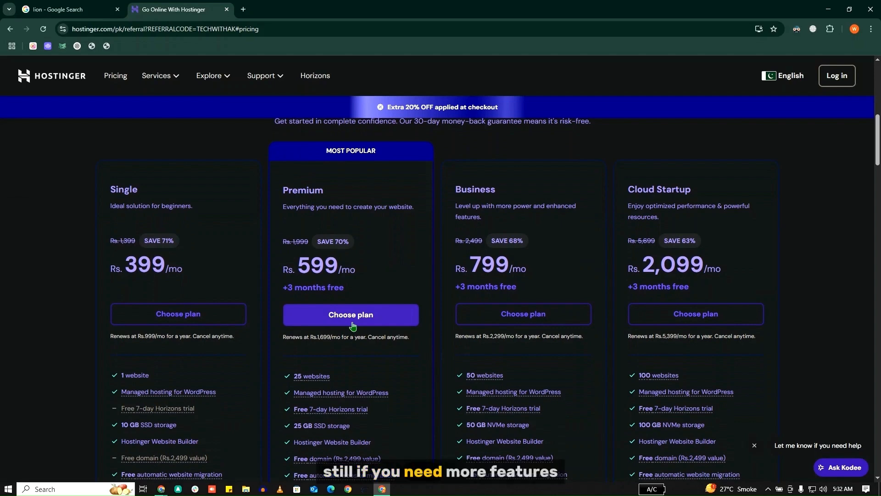
{"action": "mouse_move", "coordinate": [555, 313]}
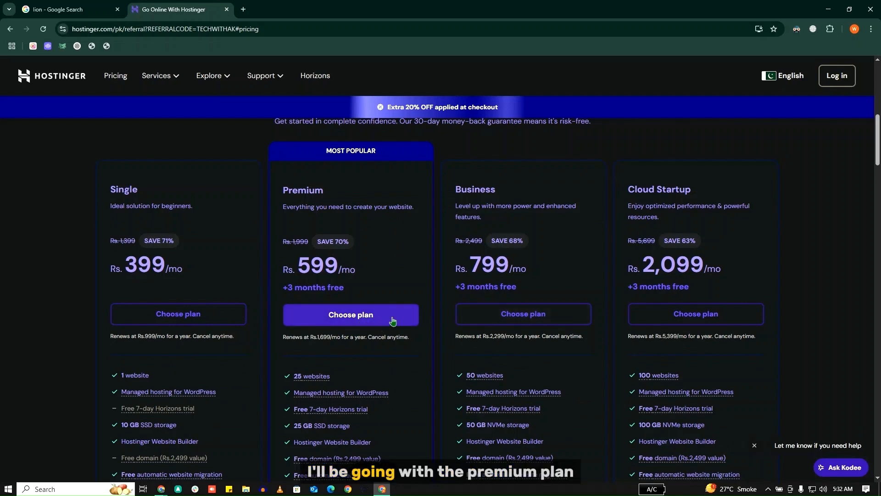
{"action": "scroll", "scroll_direction": "down", "scroll_amount": 3}
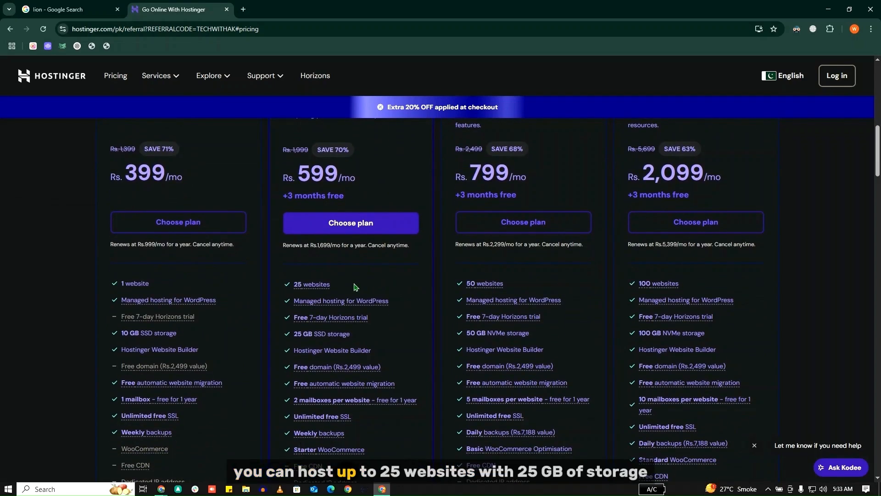
{"action": "double_click", "coordinate": [312, 284]}
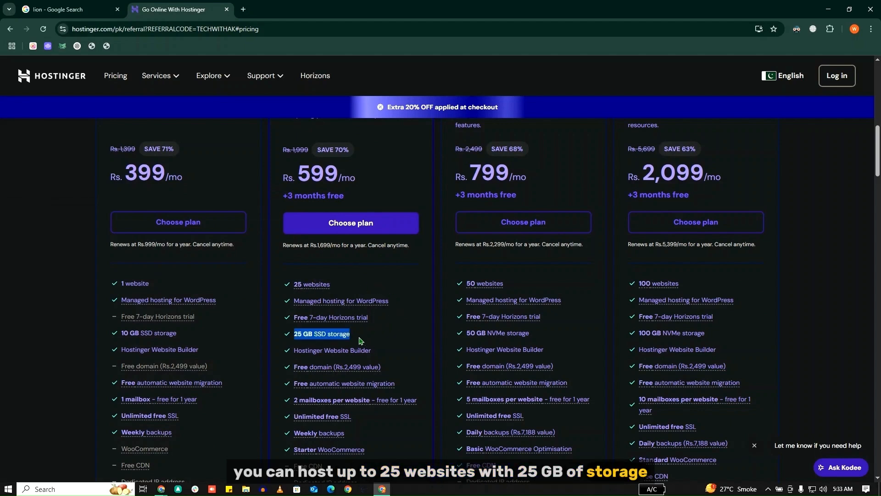
{"action": "scroll", "scroll_direction": "down", "scroll_amount": 3}
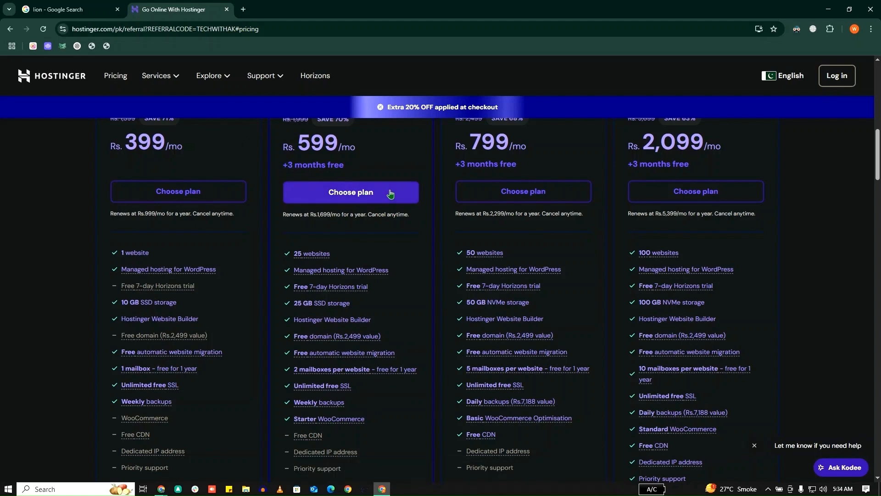
Add the Premium Web Hosting plan to the cart and set its billing period to 12 months
{"action": "left_click", "coordinate": [350, 192]}
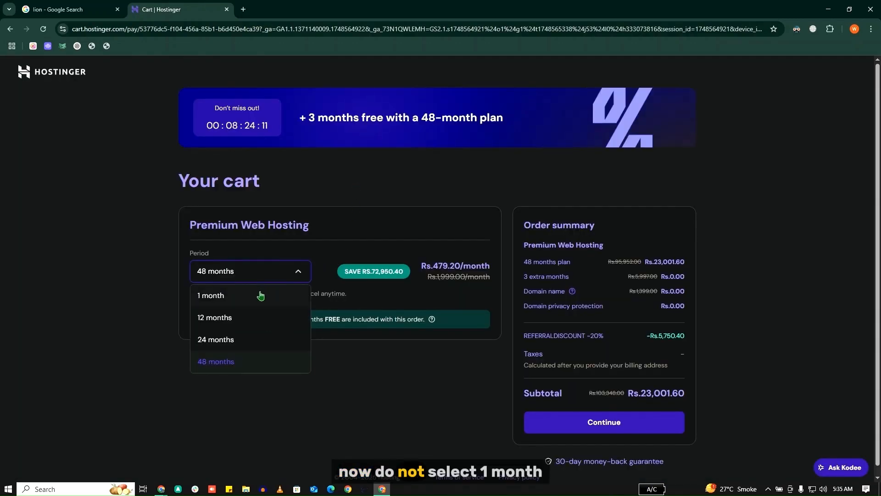
{"action": "left_click", "coordinate": [210, 296]}
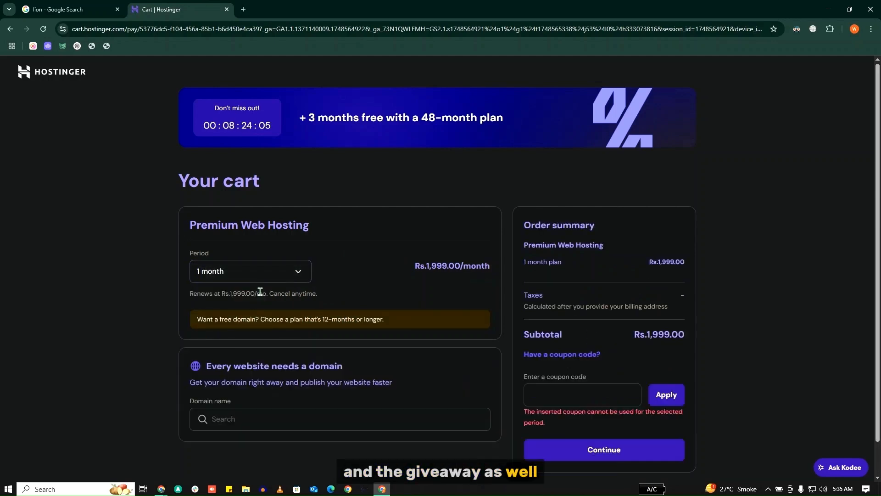
{"action": "left_click", "coordinate": [250, 270]}
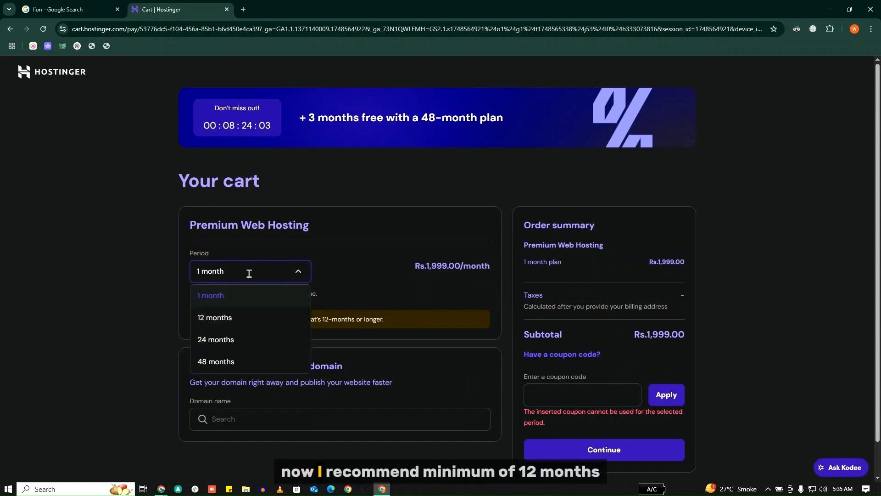
{"action": "mouse_move", "coordinate": [294, 326]}
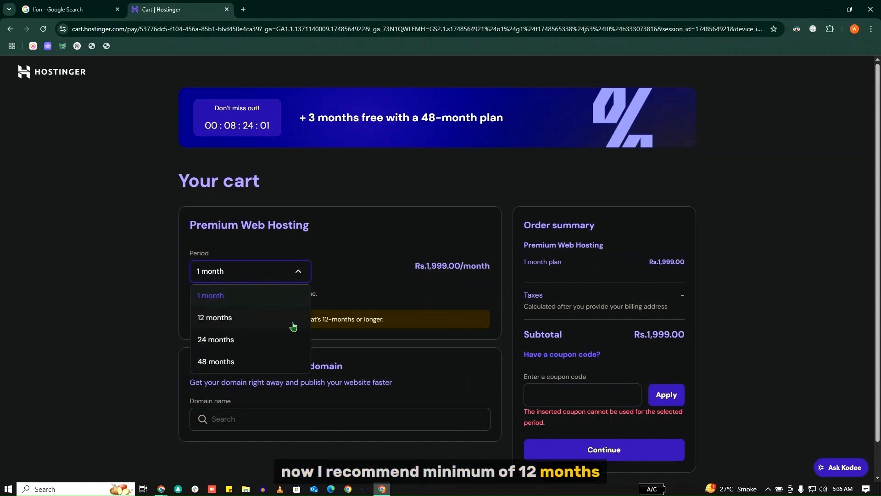
{"action": "mouse_move", "coordinate": [232, 336]}
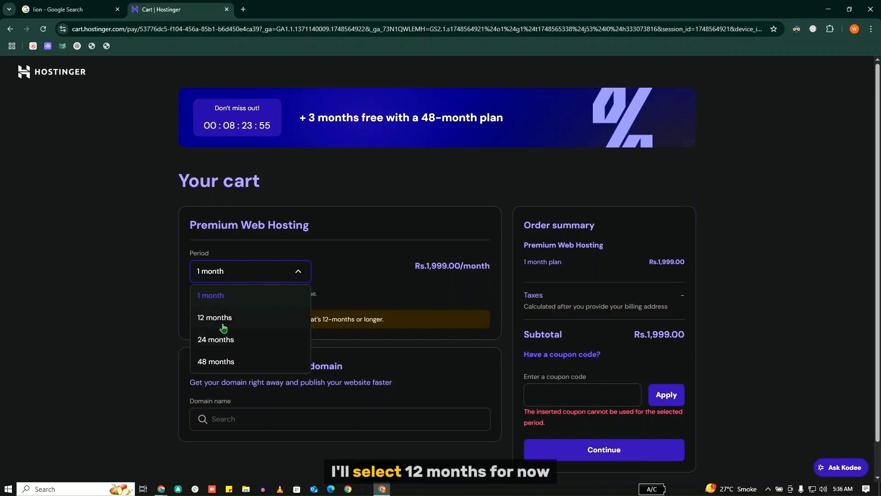
{"action": "left_click", "coordinate": [214, 318]}
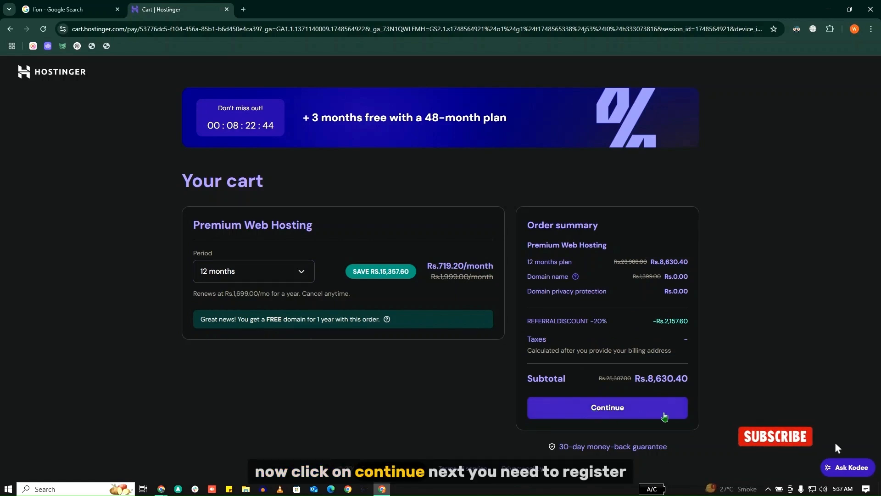
Continue to checkout and register a Hostinger account via Google sign-in
{"action": "left_click", "coordinate": [607, 407]}
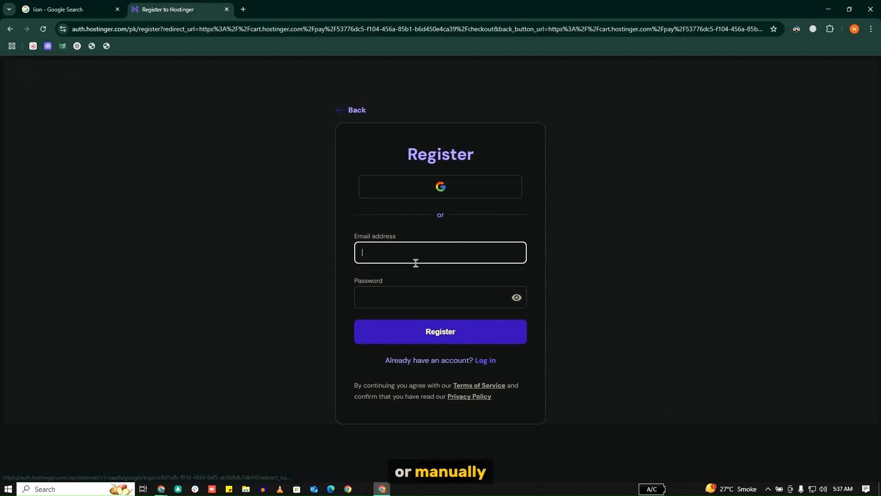
{"action": "mouse_move", "coordinate": [421, 293]}
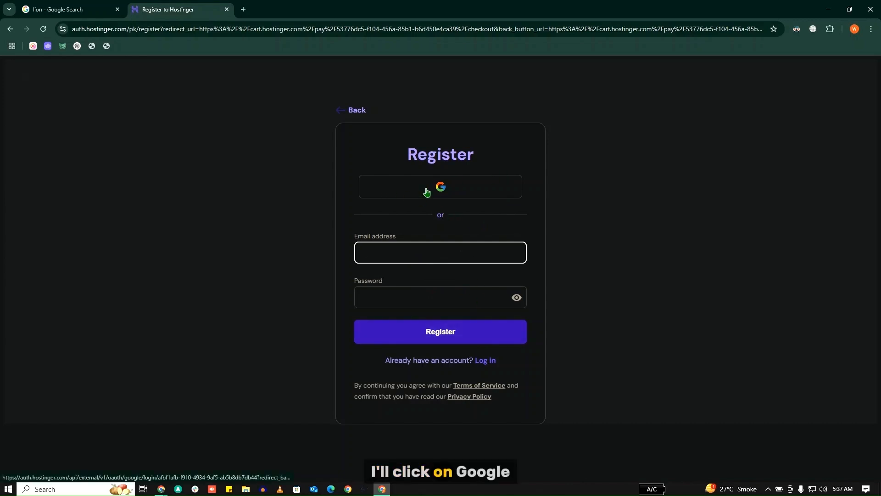
{"action": "left_click", "coordinate": [440, 186]}
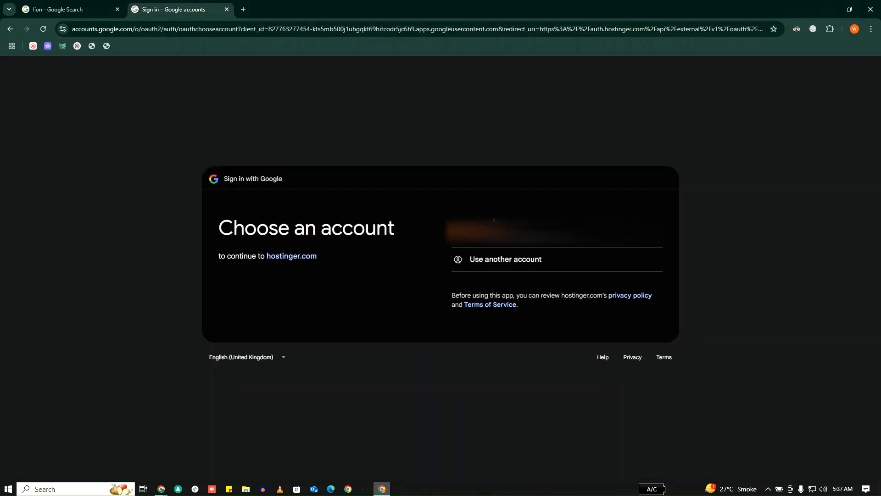
{"action": "left_click", "coordinate": [554, 231]}
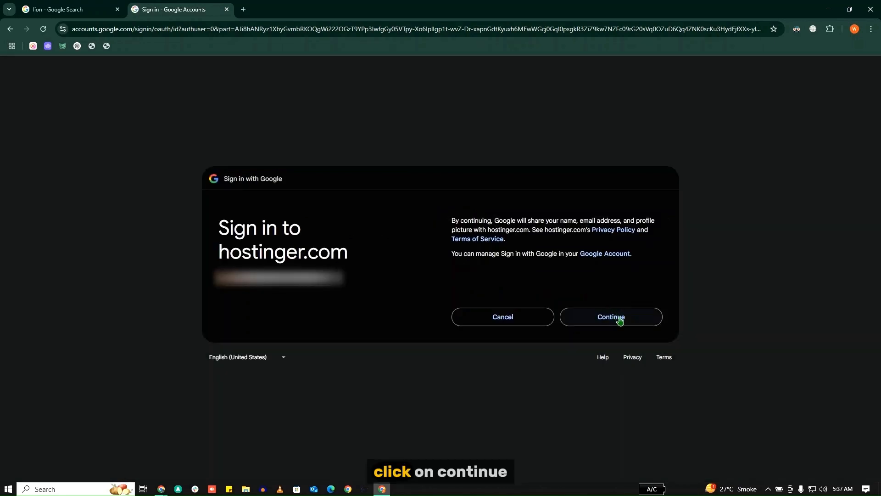
{"action": "left_click", "coordinate": [612, 316]}
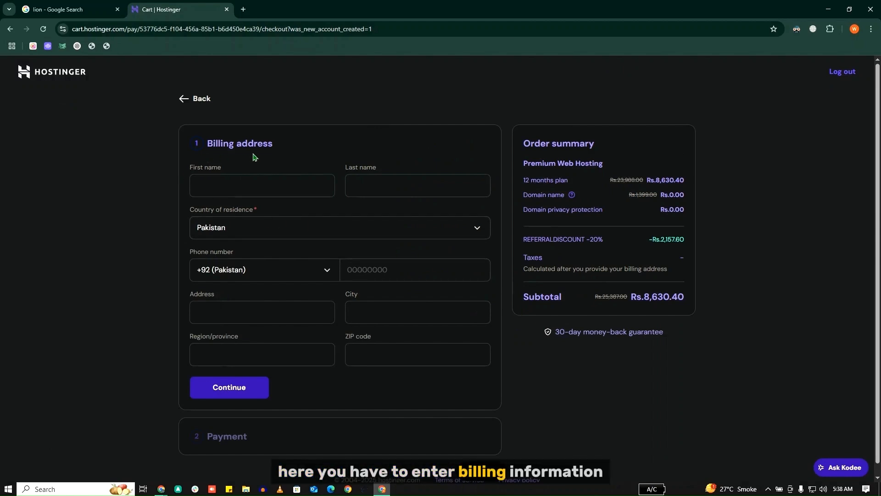
{"action": "mouse_move", "coordinate": [723, 224]}
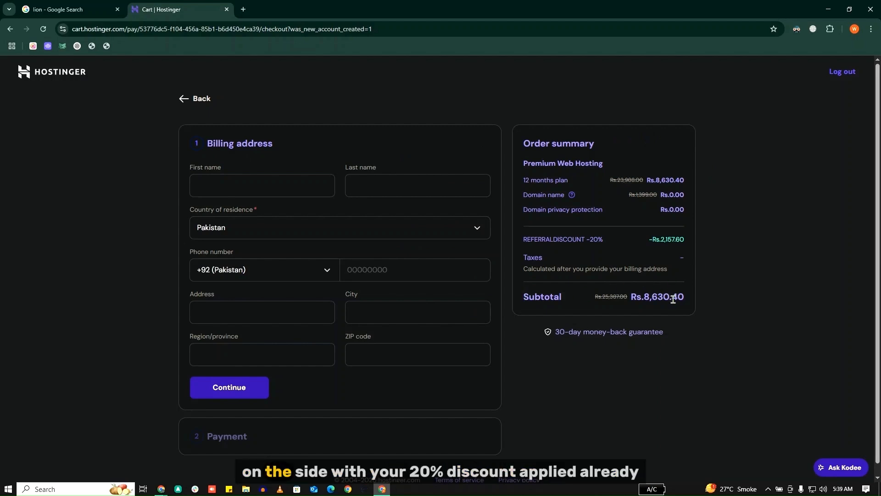
{"action": "mouse_move", "coordinate": [618, 244]}
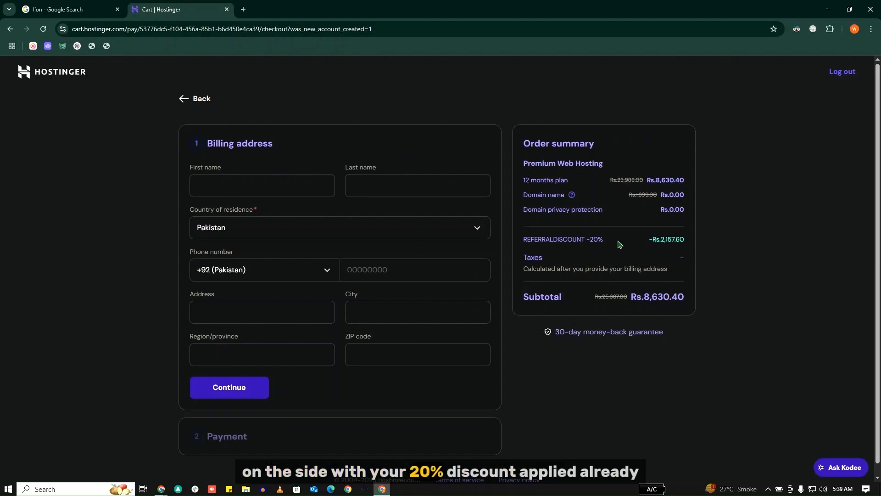
{"action": "mouse_move", "coordinate": [243, 209]}
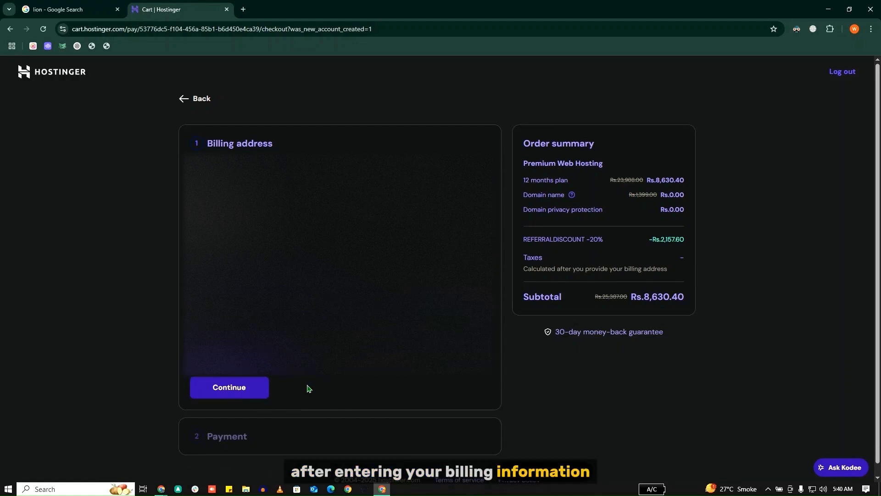
Submit the completed billing address form
{"action": "left_click", "coordinate": [230, 387]}
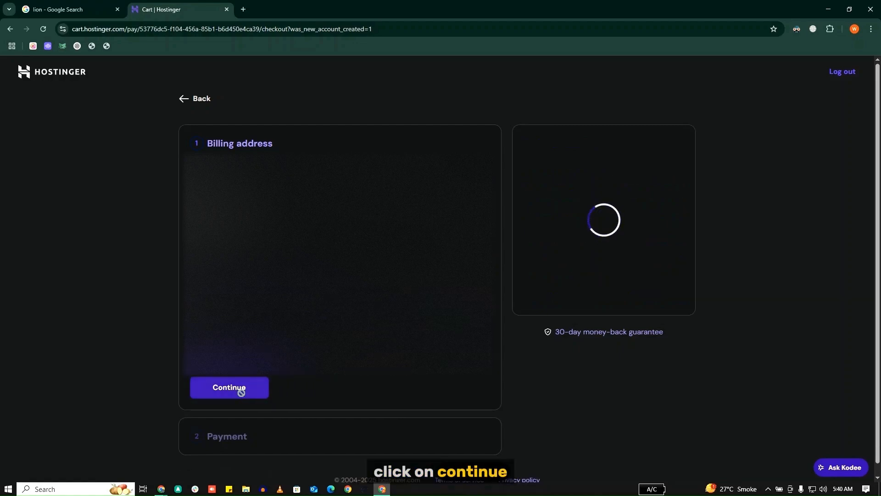
Review the JazzCash payment option and highlight its 72-hour processing warning
{"action": "left_click", "coordinate": [230, 387]}
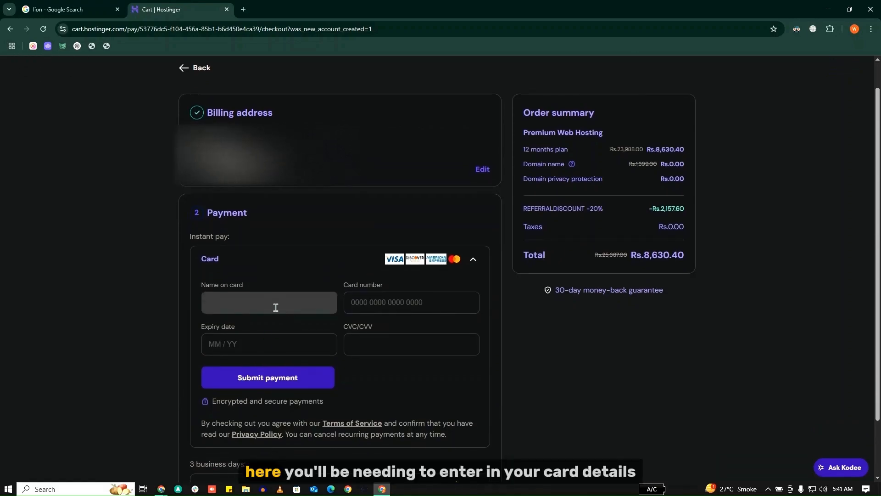
{"action": "scroll", "scroll_direction": "down", "scroll_amount": 3}
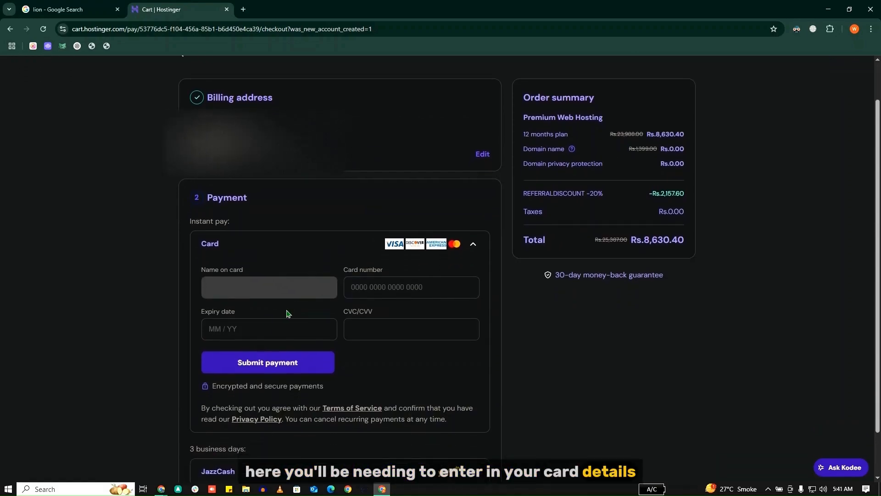
{"action": "scroll", "scroll_direction": "down", "scroll_amount": 3}
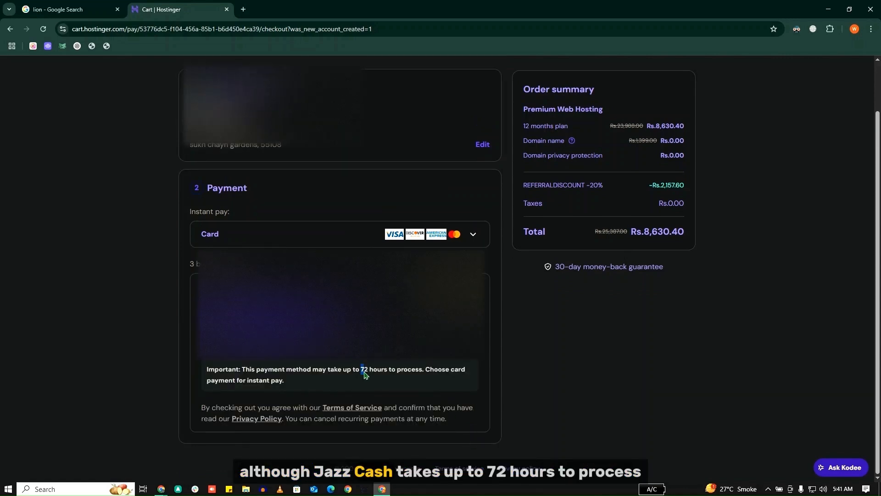
{"action": "left_click_drag", "start_coordinate": [360, 369], "coordinate": [422, 369]}
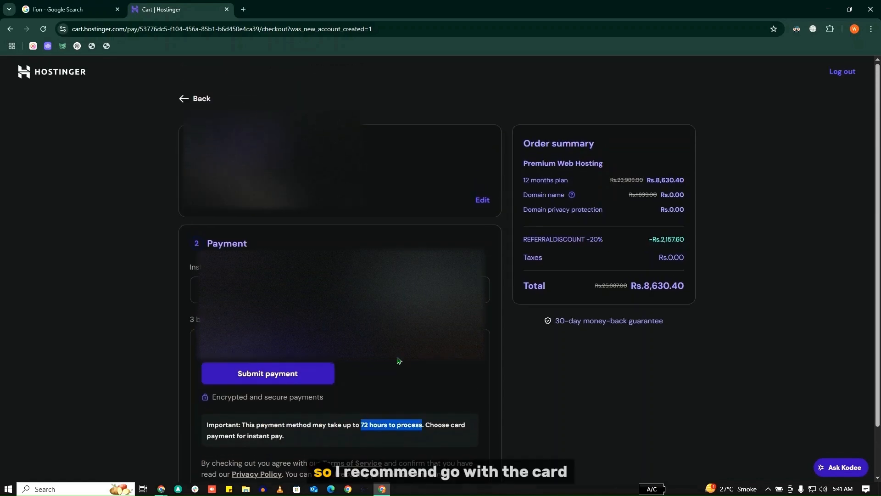
{"action": "scroll", "scroll_direction": "down", "scroll_amount": 3}
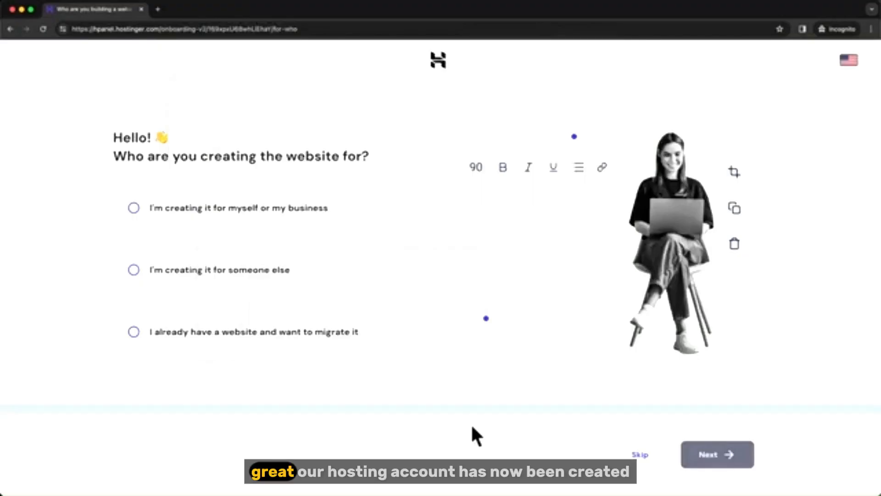
{"action": "mouse_move", "coordinate": [587, 373]}
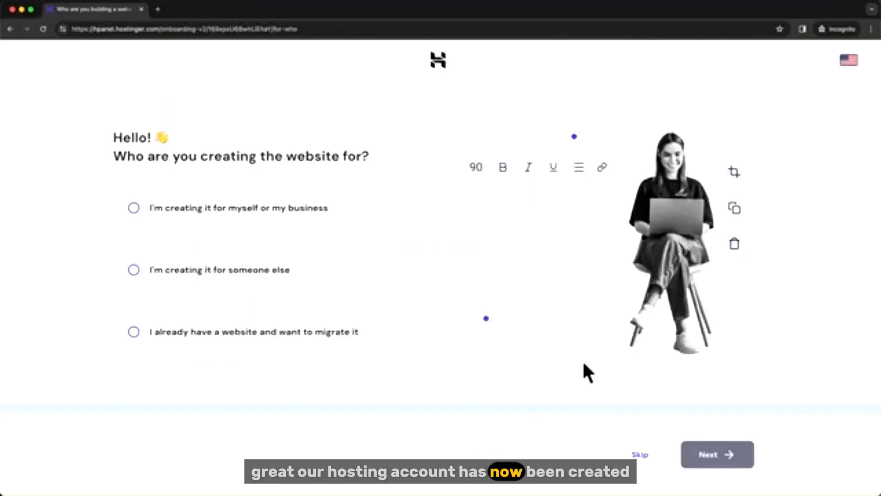
{"action": "mouse_move", "coordinate": [453, 303]}
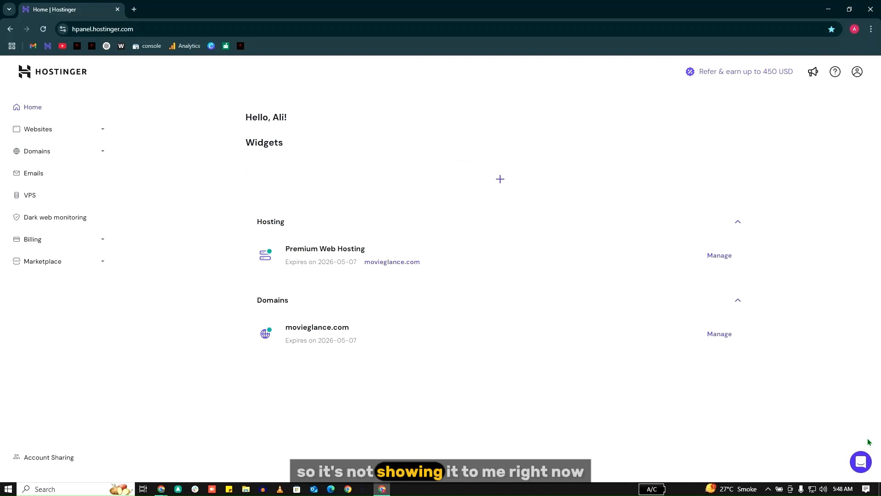
{"action": "mouse_move", "coordinate": [815, 207]}
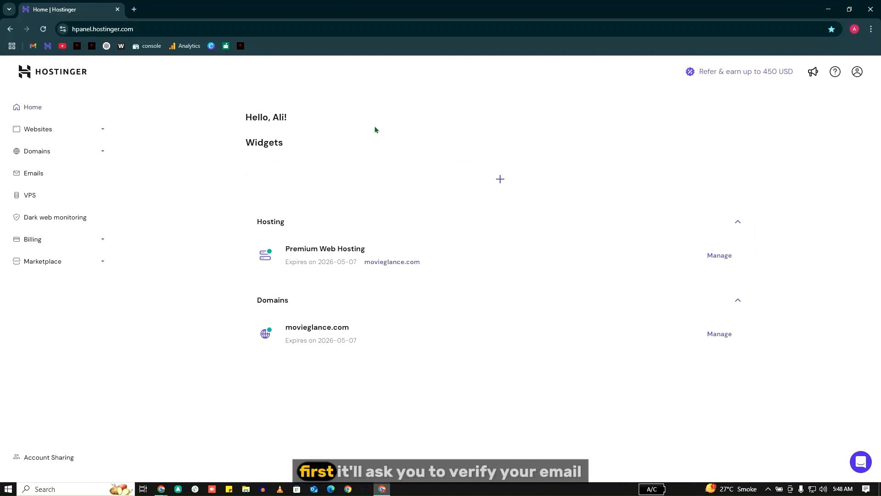
{"action": "mouse_move", "coordinate": [643, 150]}
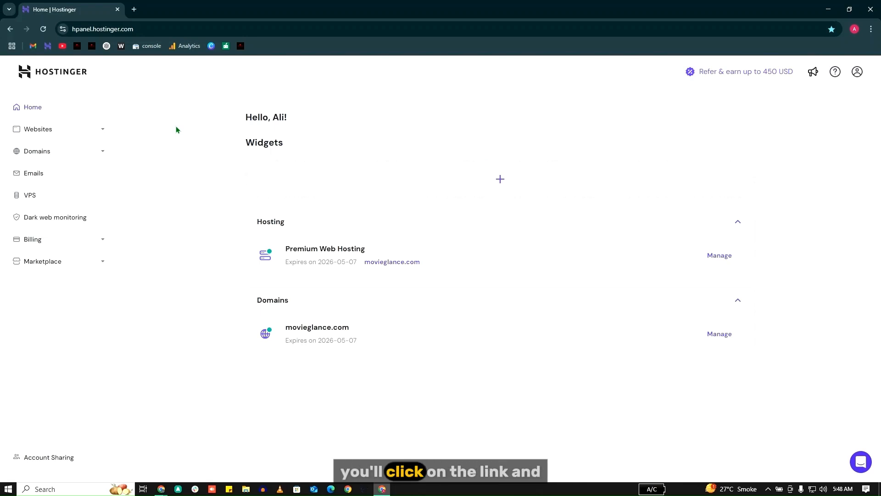
{"action": "mouse_move", "coordinate": [668, 143]}
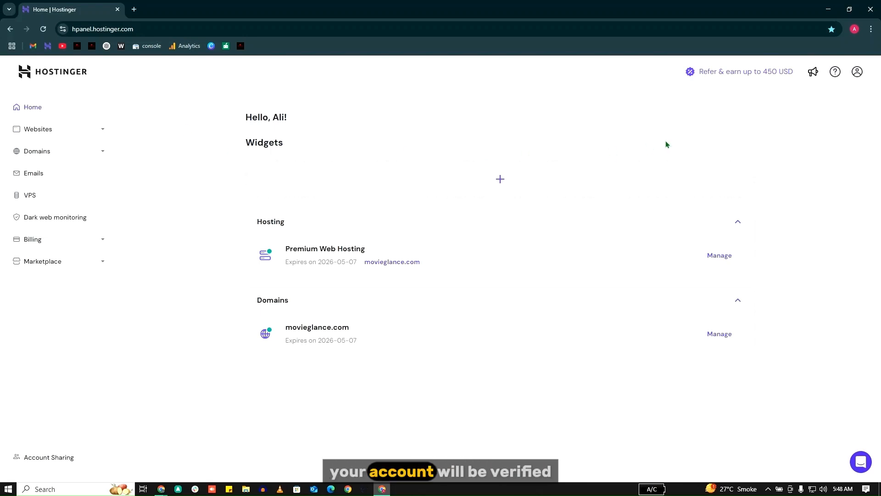
{"action": "mouse_move", "coordinate": [570, 147]}
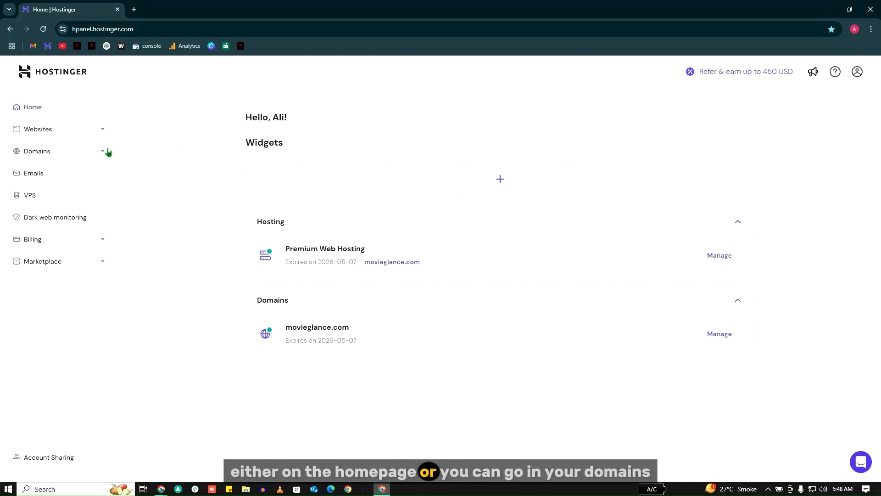
Show the domain portfolio with movieglance.com listed as active
{"action": "left_click", "coordinate": [37, 150]}
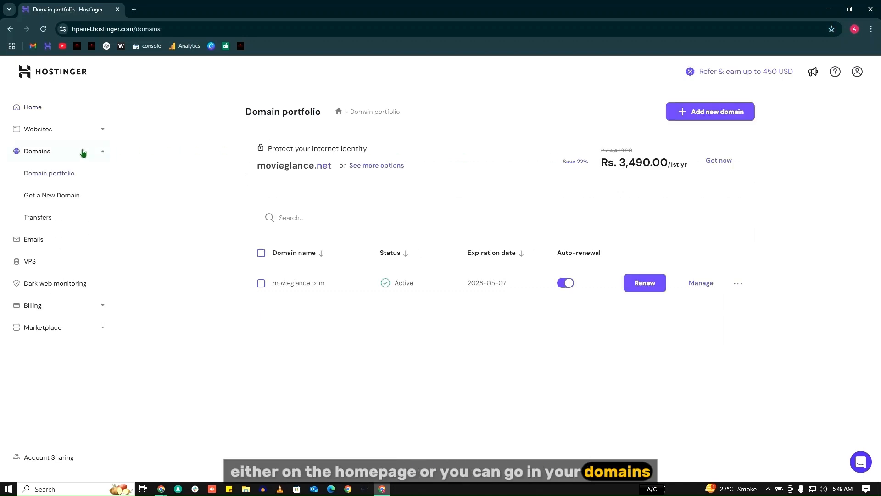
{"action": "mouse_move", "coordinate": [361, 365]}
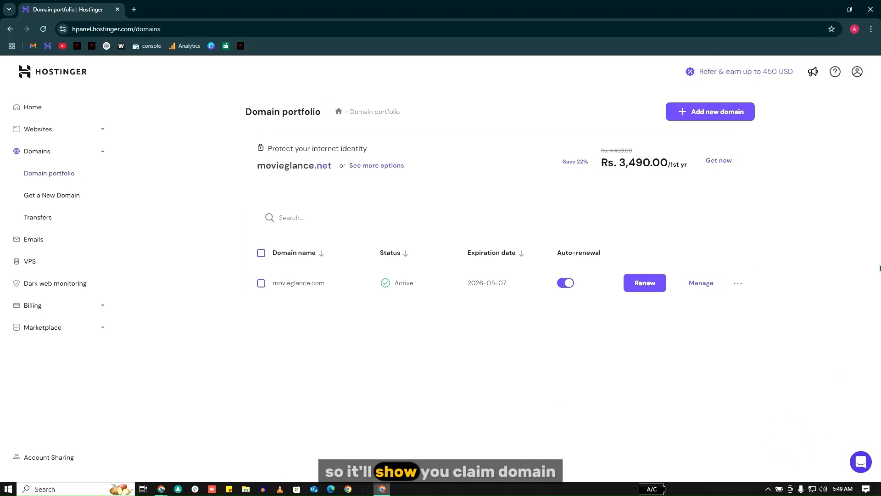
{"action": "mouse_move", "coordinate": [795, 244]}
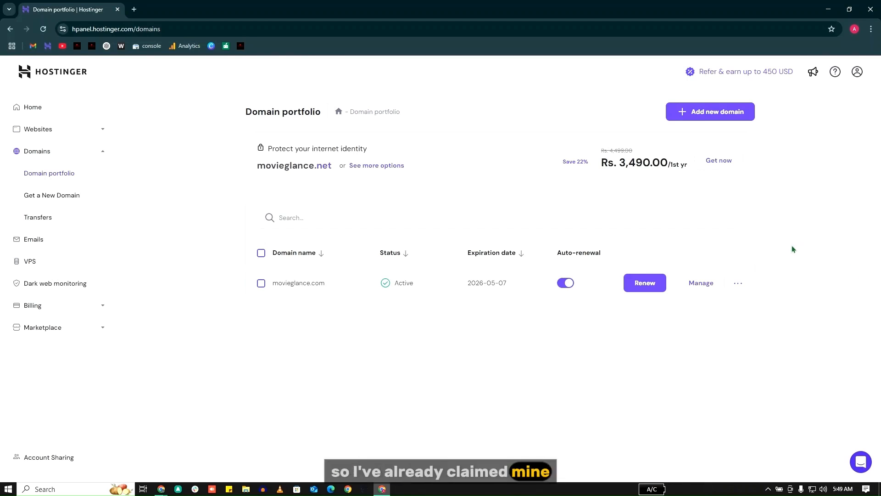
{"action": "mouse_move", "coordinate": [765, 332]}
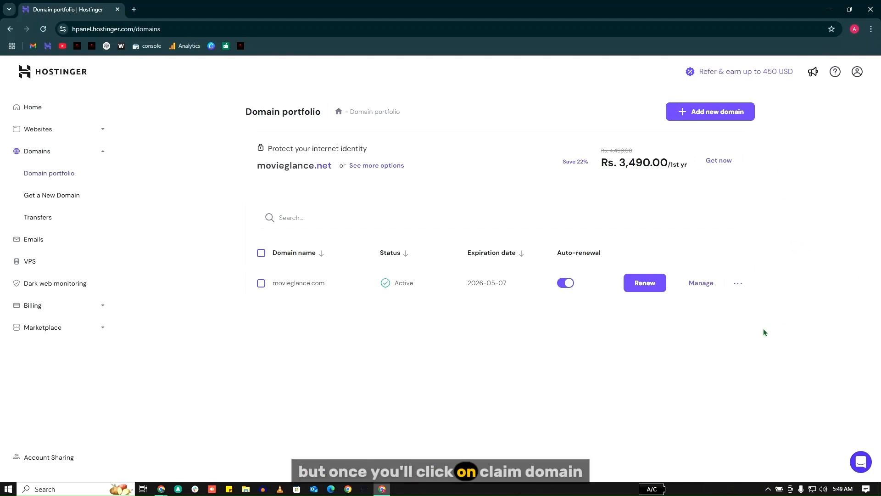
Search for a new domain 'technologywithak' and check its availability
{"action": "left_click", "coordinate": [710, 111]}
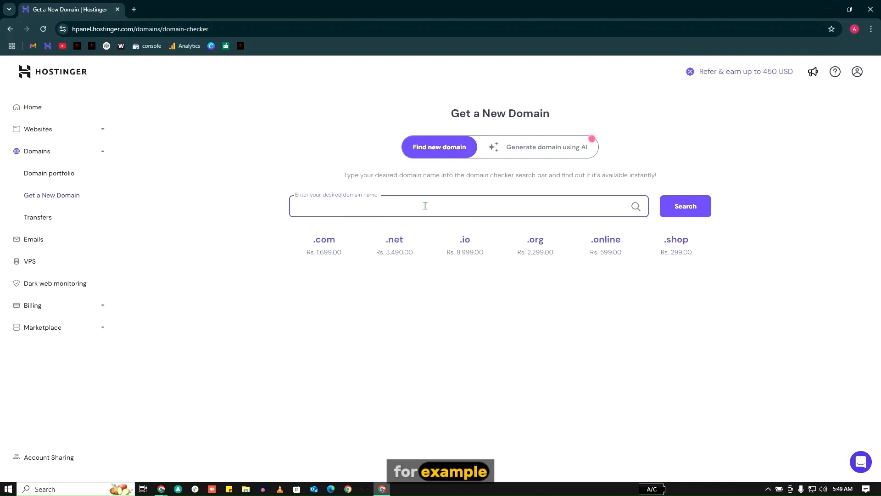
{"action": "type", "text": "technologywithak"}
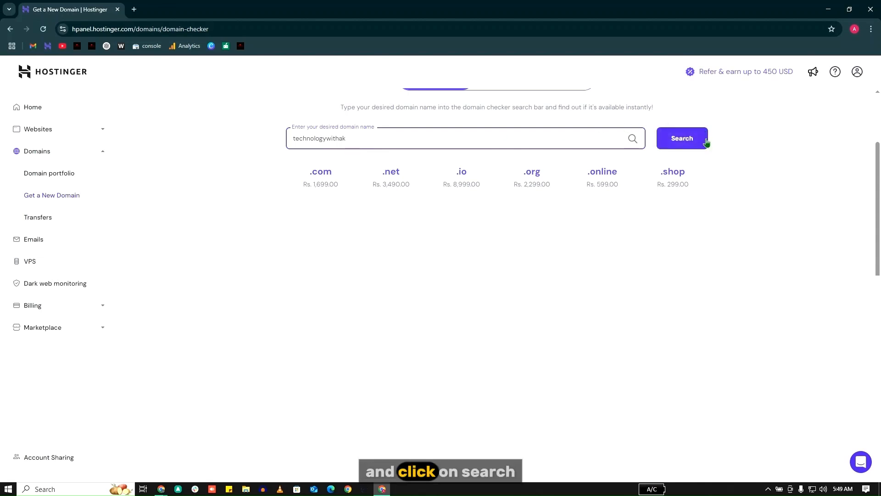
{"action": "left_click", "coordinate": [682, 138]}
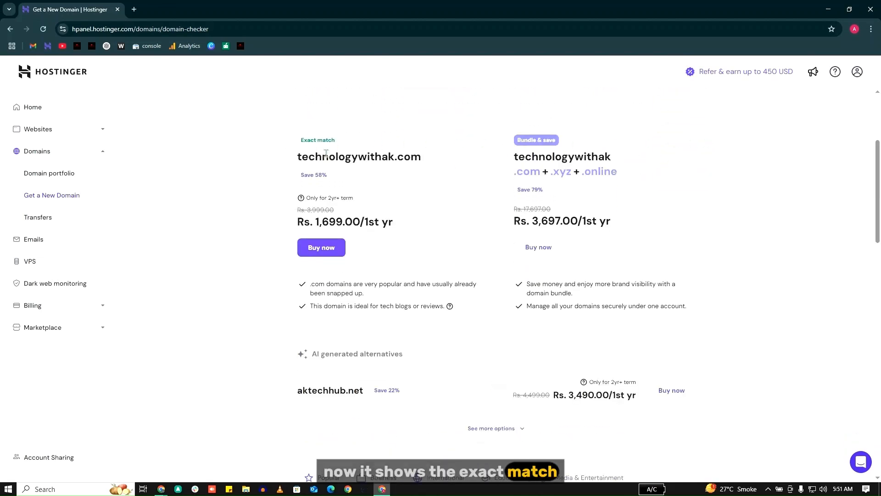
{"action": "mouse_move", "coordinate": [478, 244]}
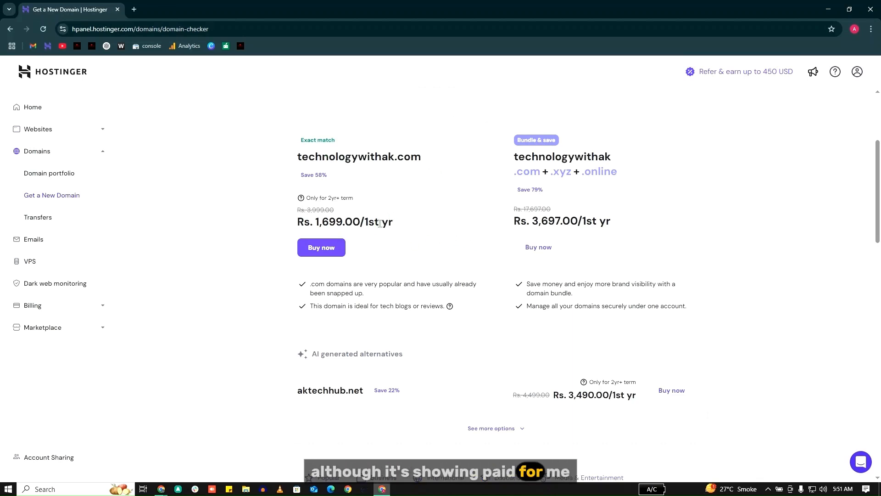
{"action": "mouse_move", "coordinate": [331, 236]}
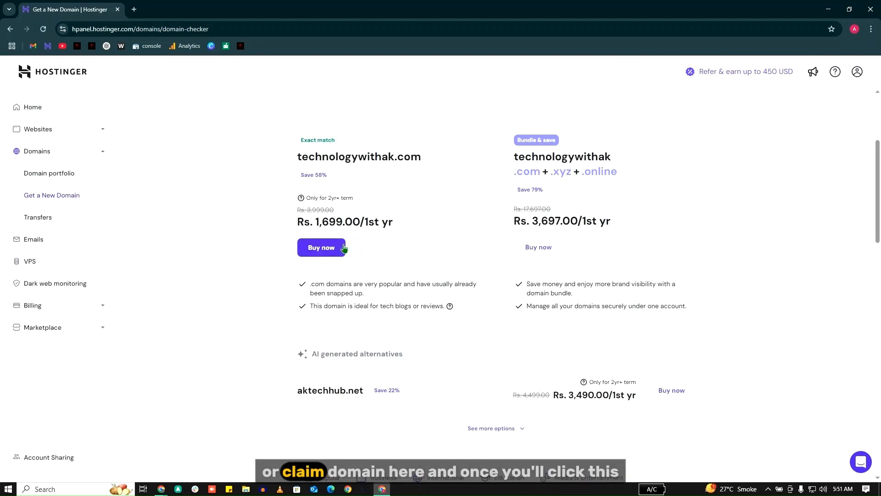
{"action": "left_click", "coordinate": [321, 247]}
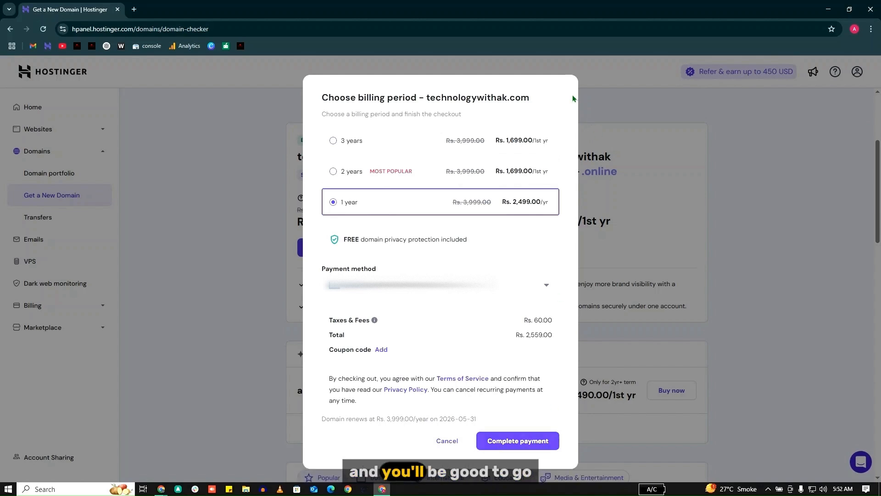
{"action": "left_click", "coordinate": [446, 440]}
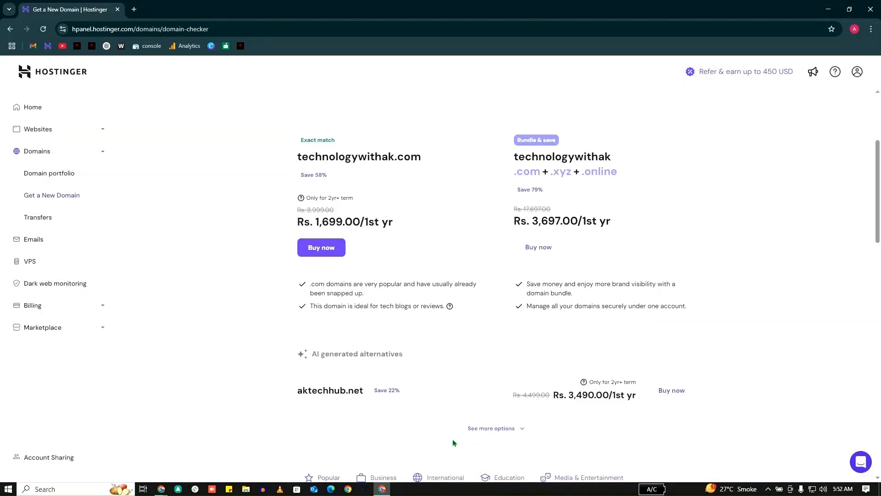
From the Websites list, start adding a new WordPress website
{"action": "left_click", "coordinate": [37, 150]}
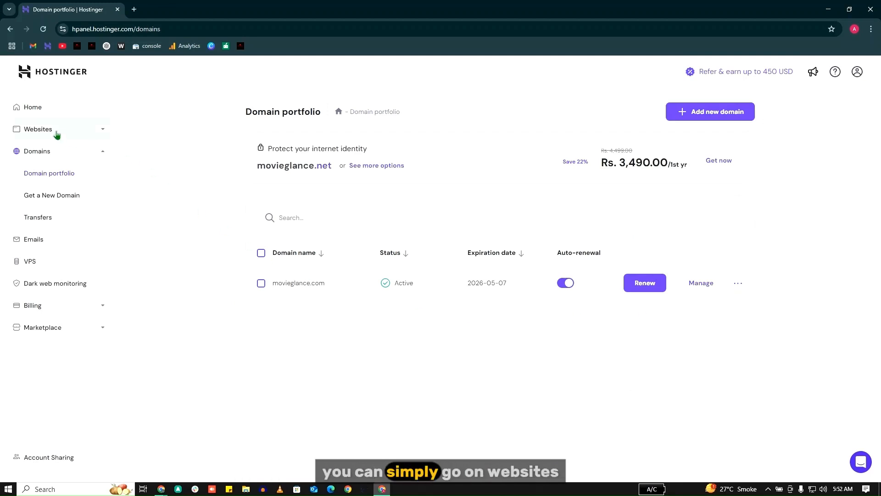
{"action": "left_click", "coordinate": [38, 129]}
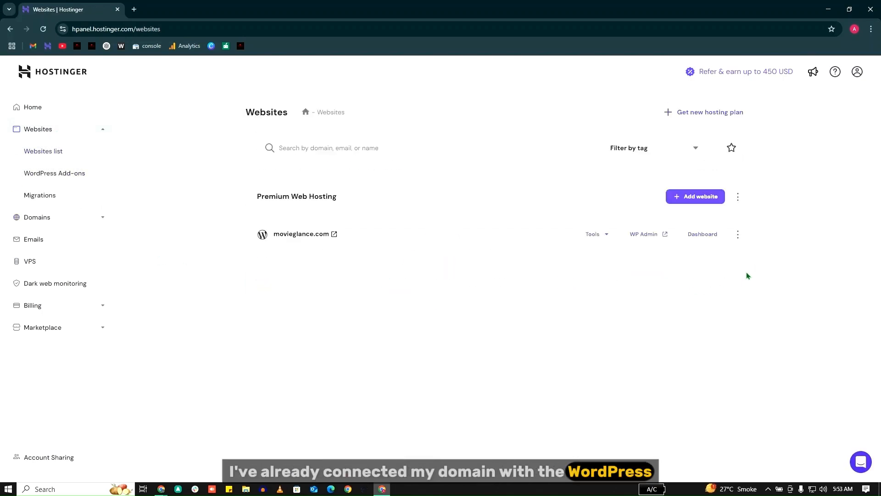
{"action": "left_click", "coordinate": [699, 196]}
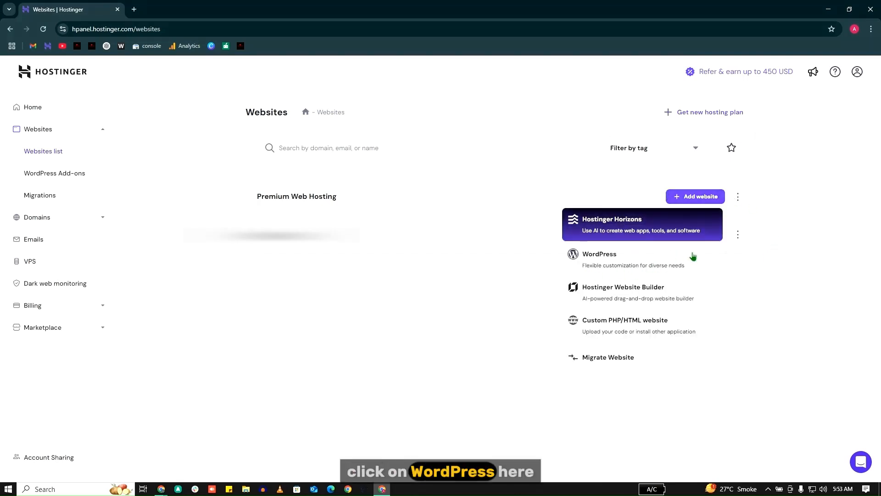
{"action": "left_click", "coordinate": [598, 253]}
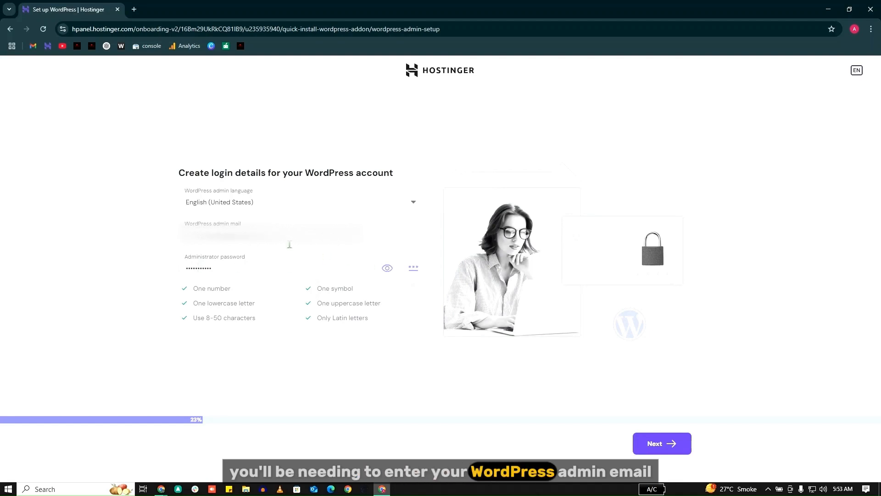
Accept the WordPress admin login details and choose to create a blank site
{"action": "left_click", "coordinate": [255, 268]}
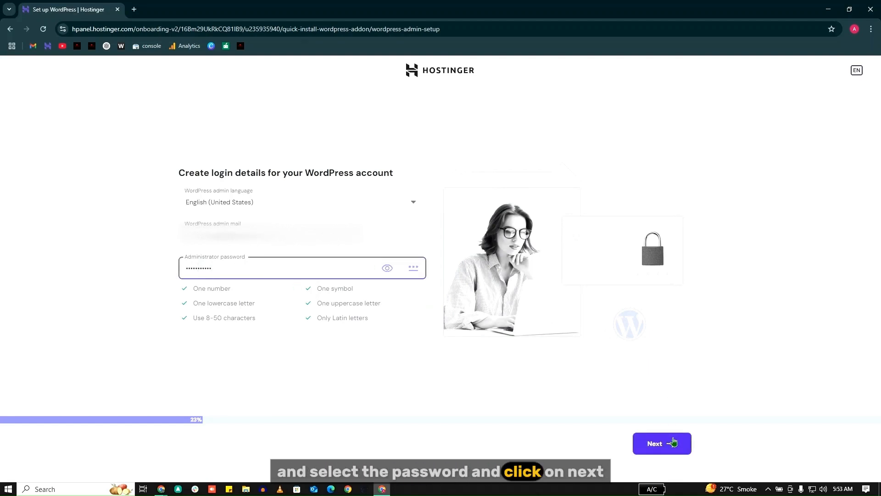
{"action": "left_click", "coordinate": [661, 444]}
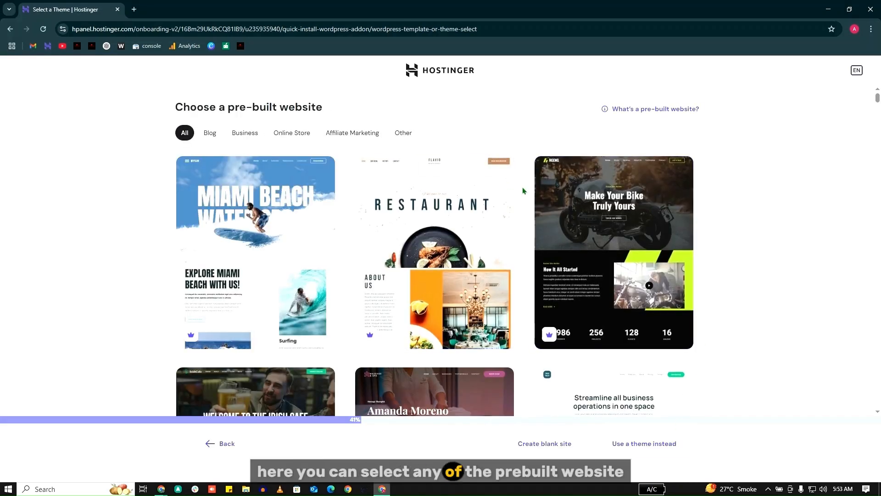
{"action": "scroll", "scroll_direction": "down", "scroll_amount": 3}
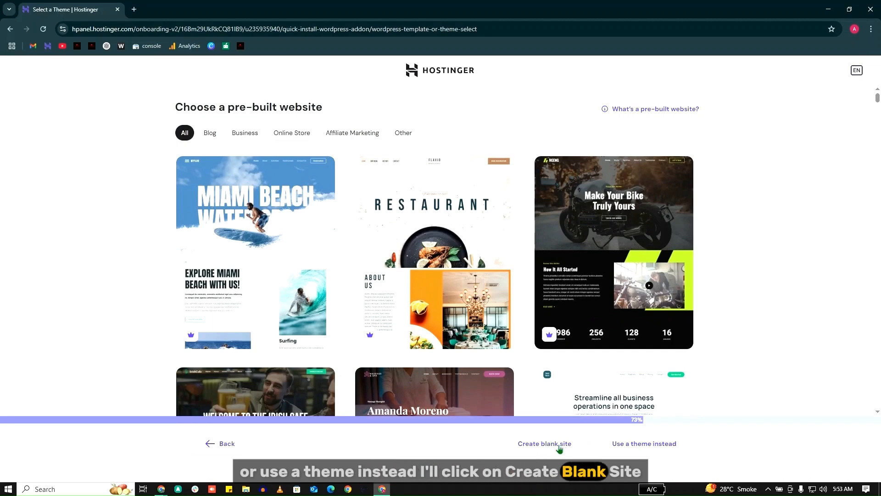
{"action": "left_click", "coordinate": [545, 443]}
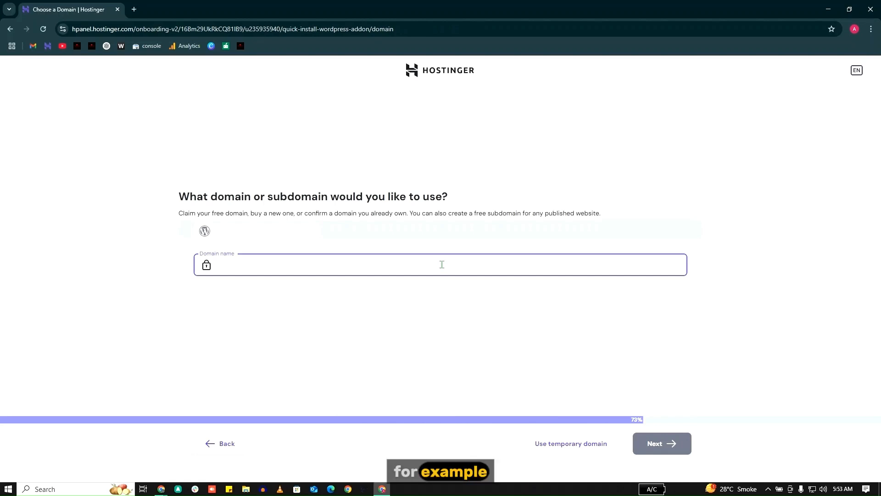
Set the site's domain to the free subdomain shop.movieglance.com and start the WordPress installation
{"action": "type", "text": "movieglance.com"}
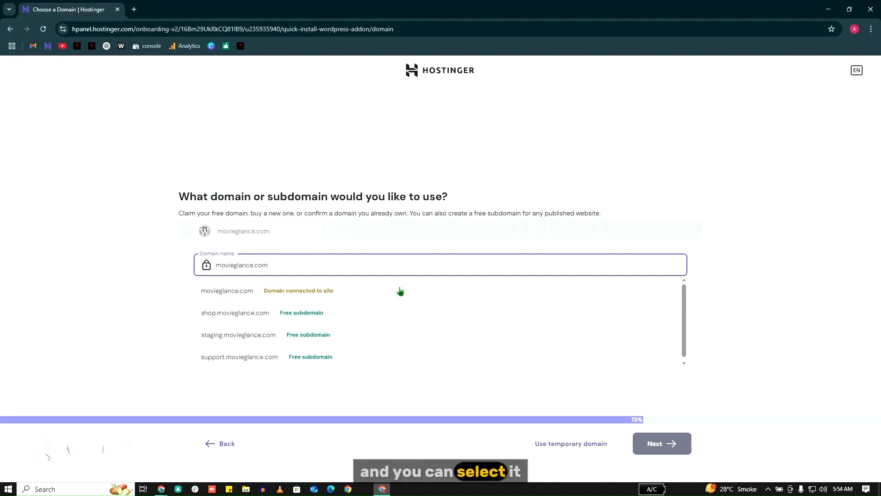
{"action": "left_click", "coordinate": [235, 312]}
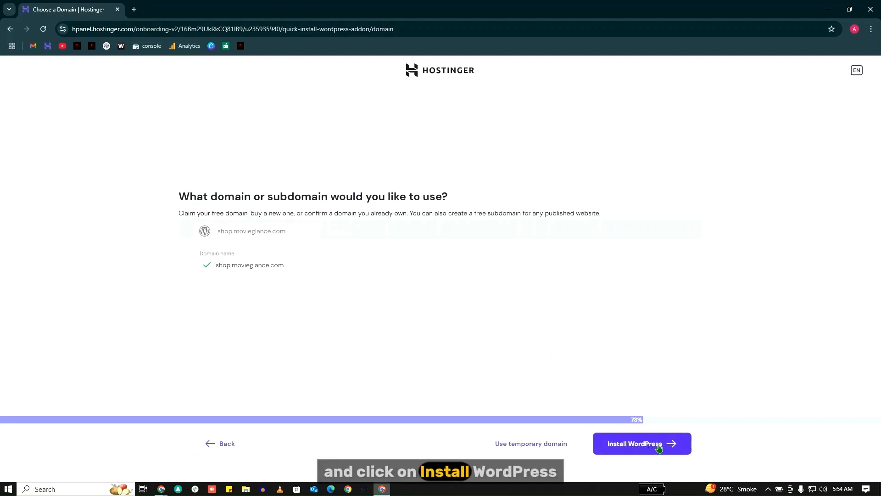
{"action": "left_click", "coordinate": [641, 443]}
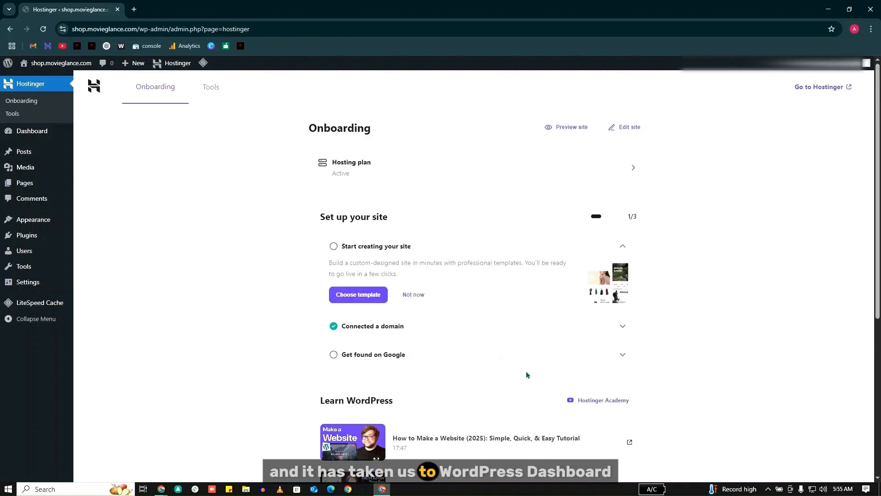
{"action": "mouse_move", "coordinate": [32, 130]}
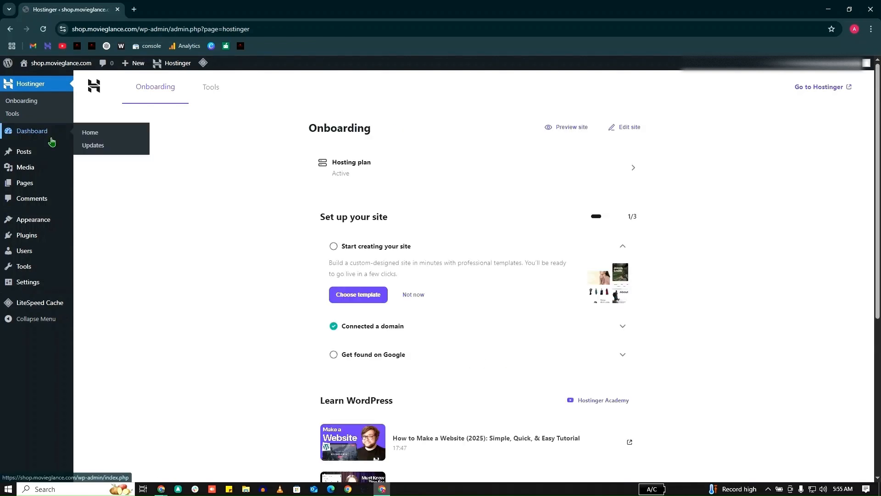
Show the Welcome to WordPress dashboard home for shop.movieglance.com
{"action": "left_click", "coordinate": [90, 133]}
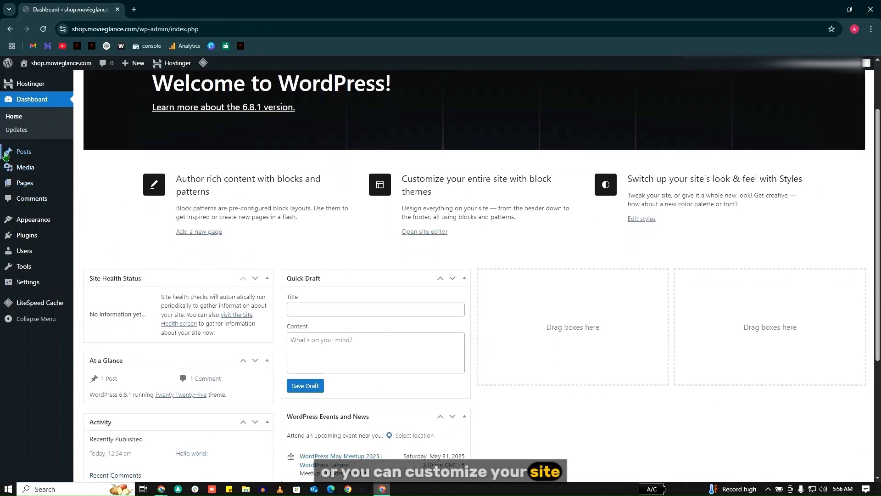
{"action": "mouse_move", "coordinate": [60, 200]}
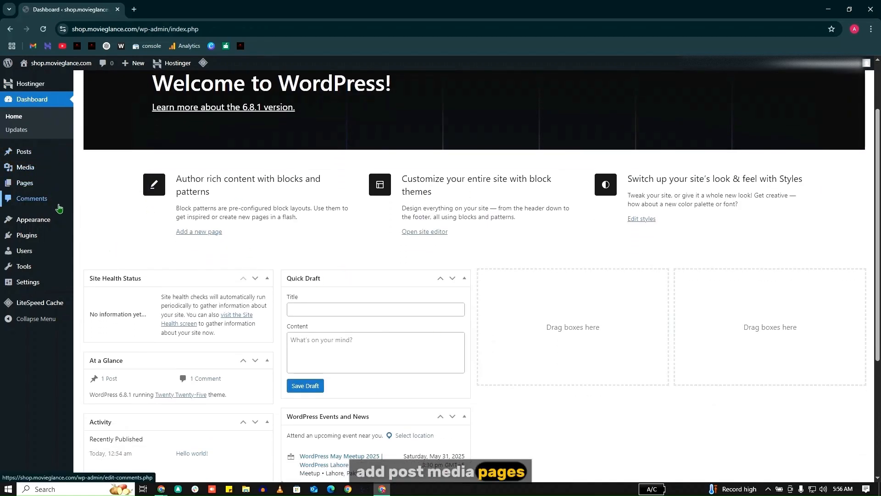